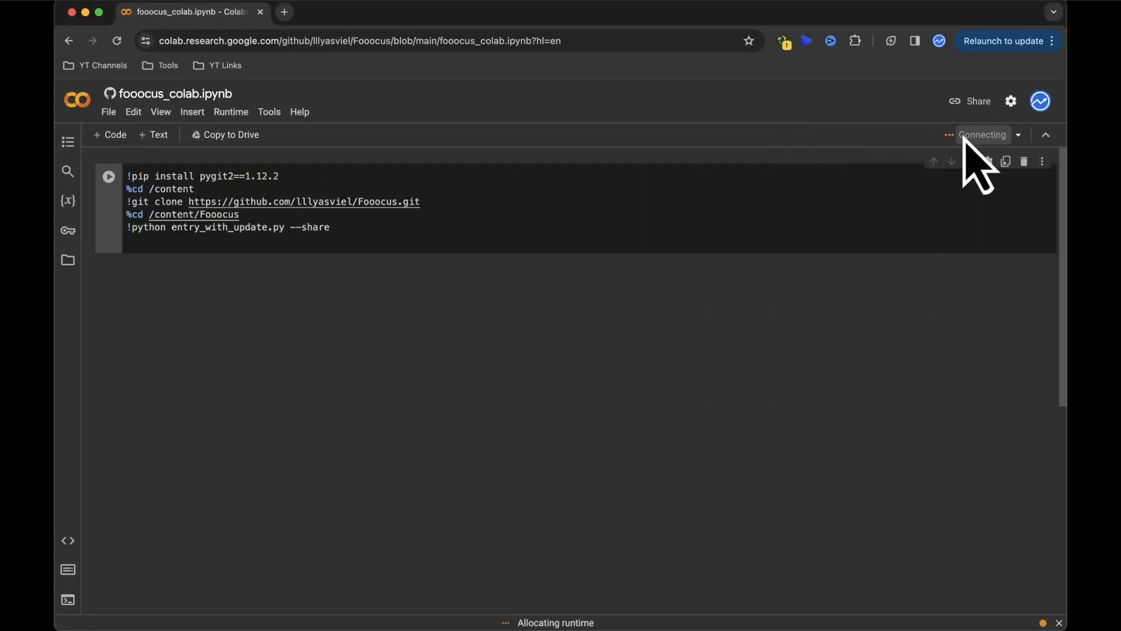
mouse_move(870, 176)
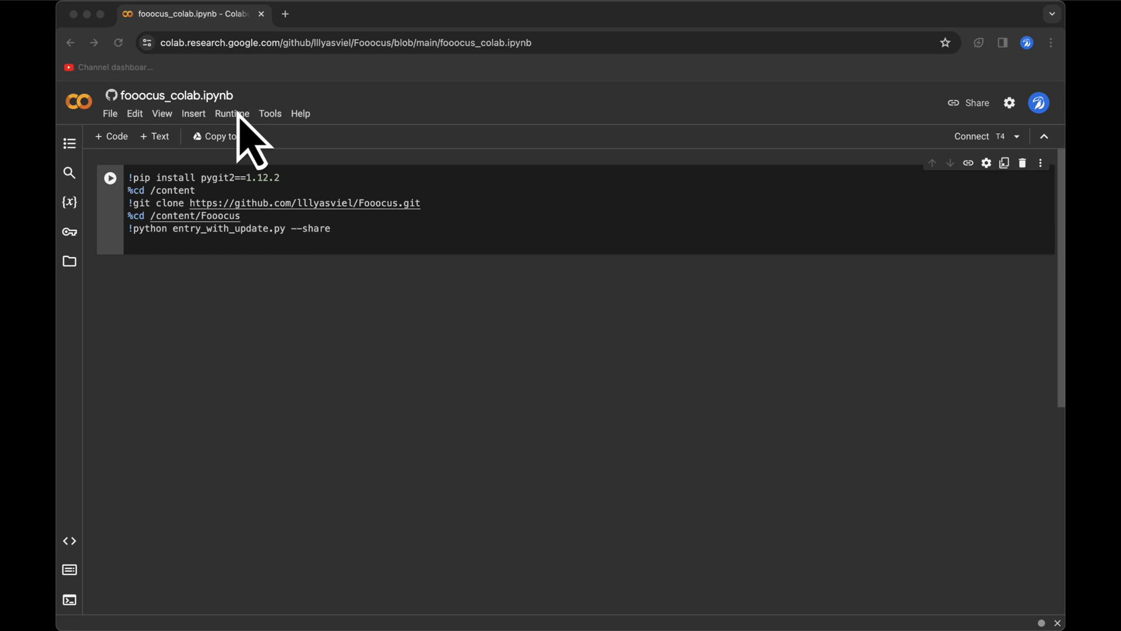
Switch the Colab runtime to a T4 GPU and connect the notebook to it.
left_click(231, 113)
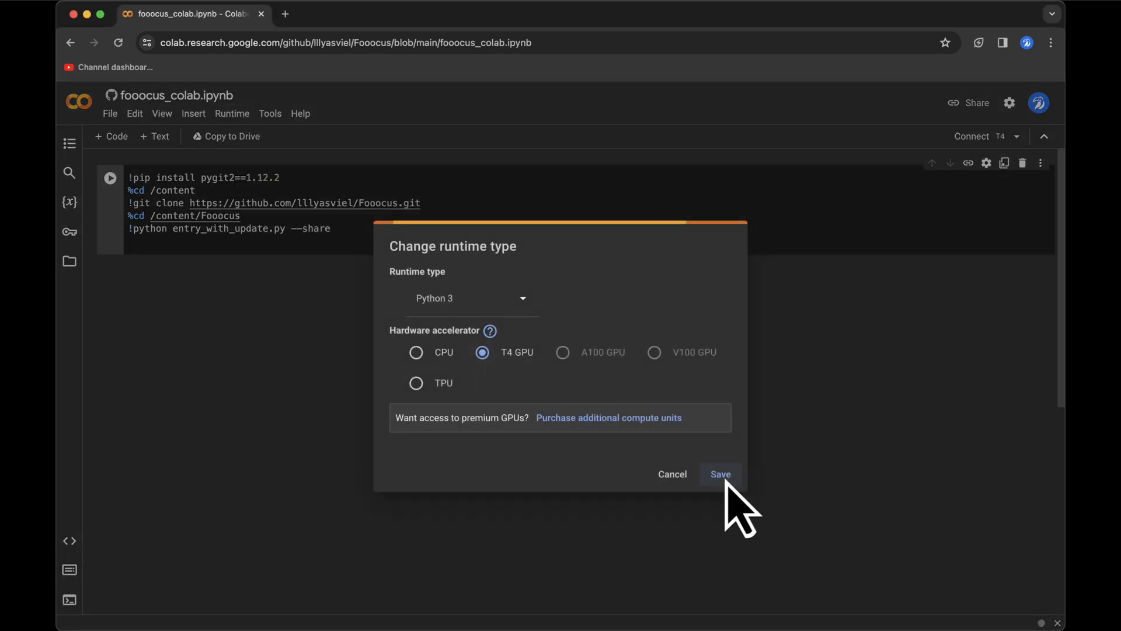
left_click(720, 474)
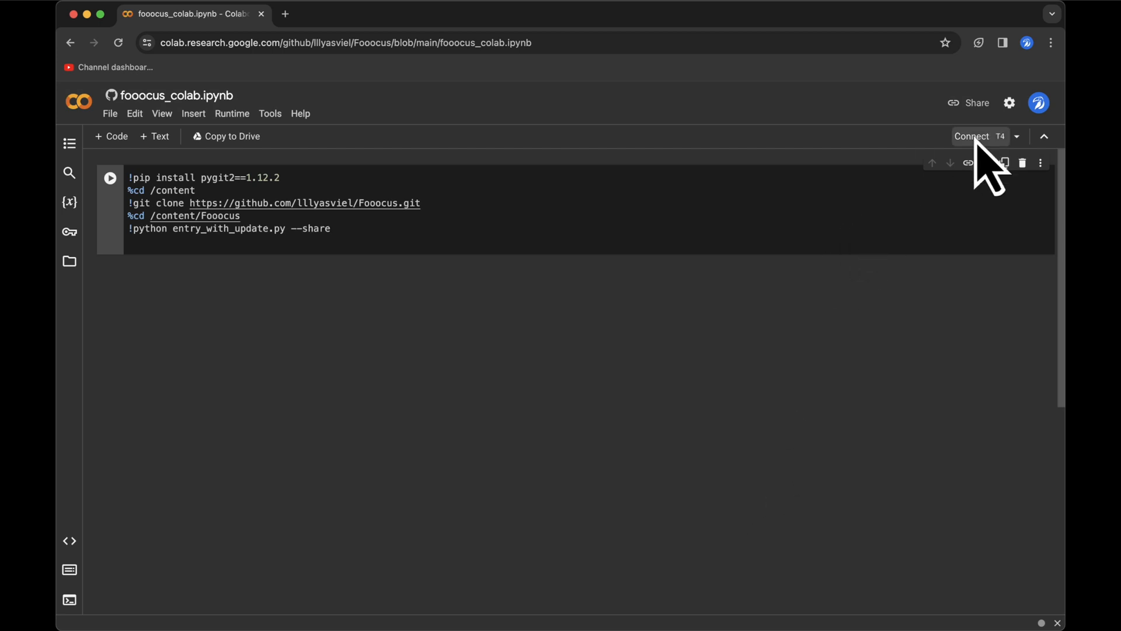
left_click(970, 135)
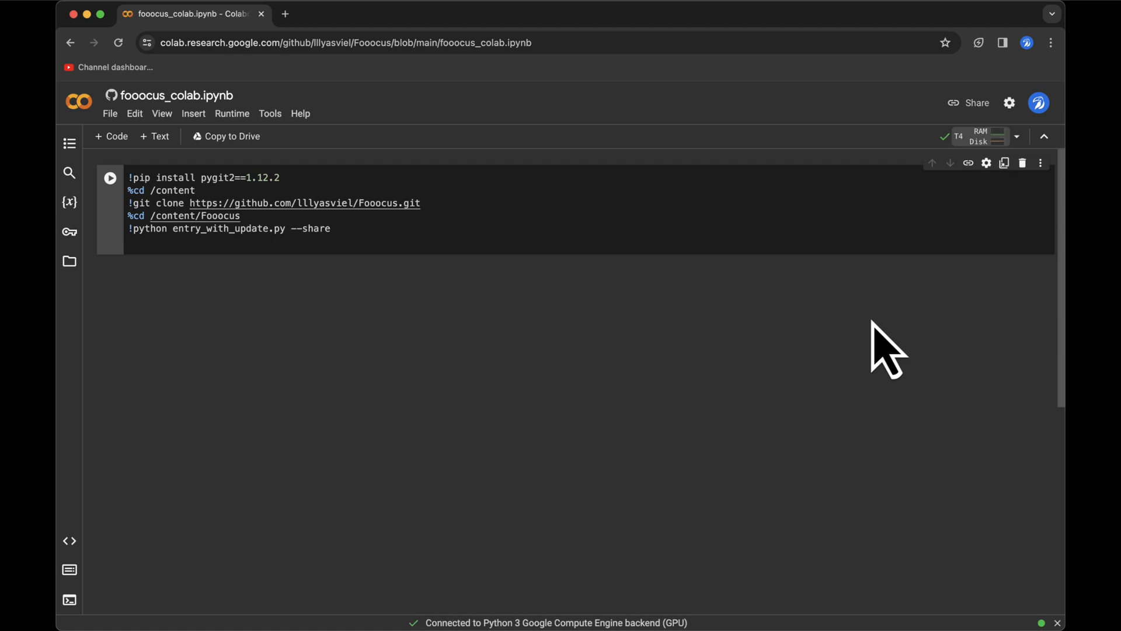
Launch Fooocus from the setup cell, enable Advanced settings and choose Quality performance.
left_click(110, 176)
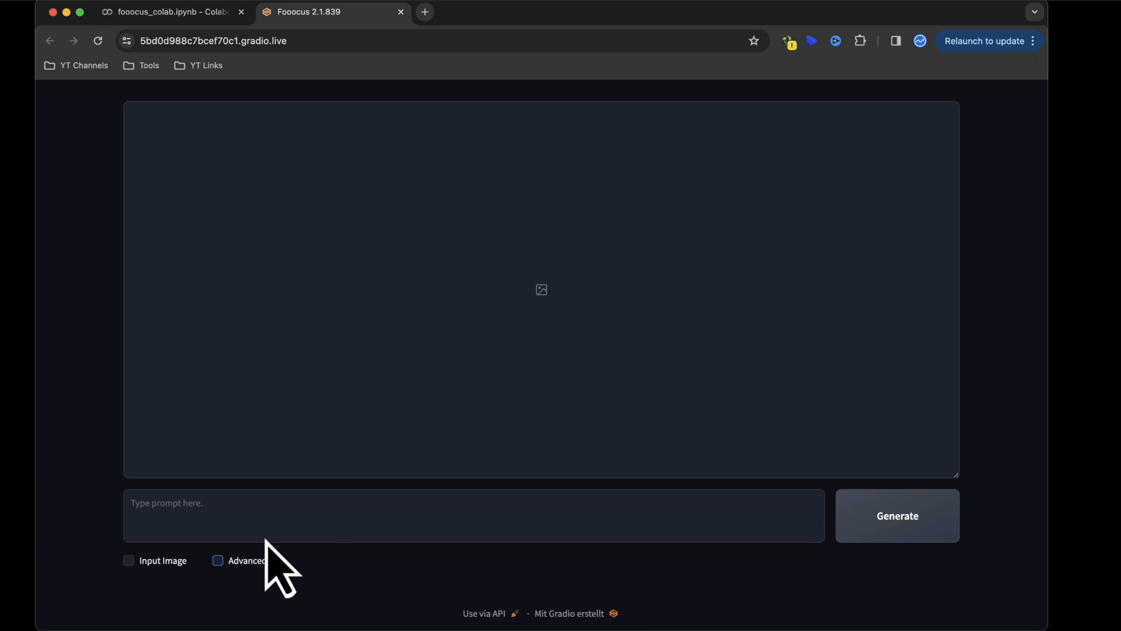
left_click(217, 559)
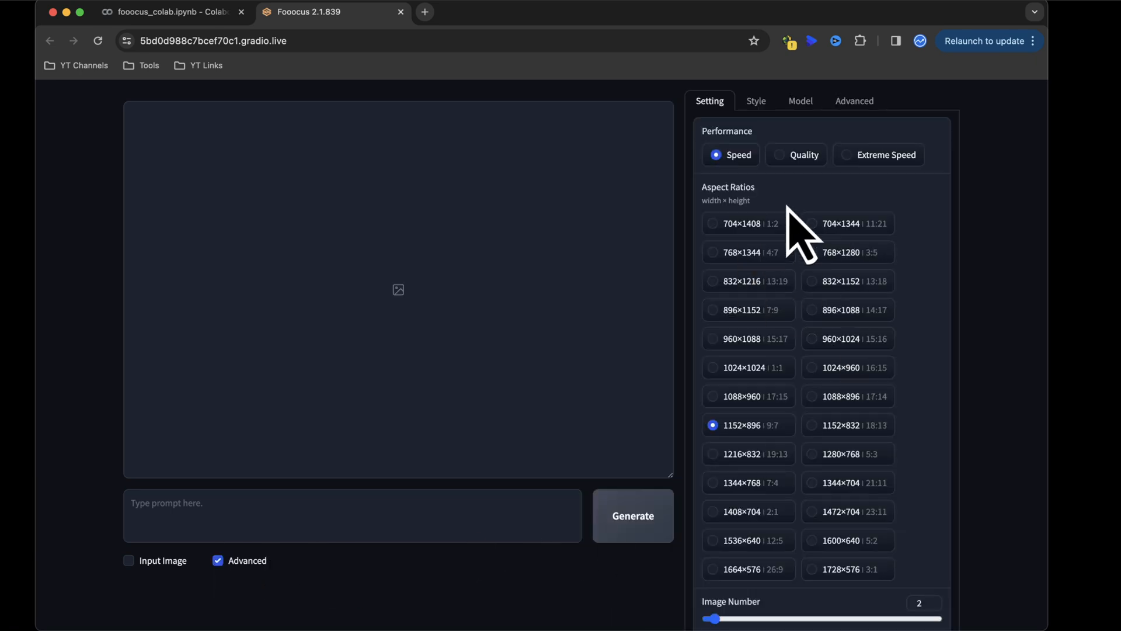
left_click(796, 154)
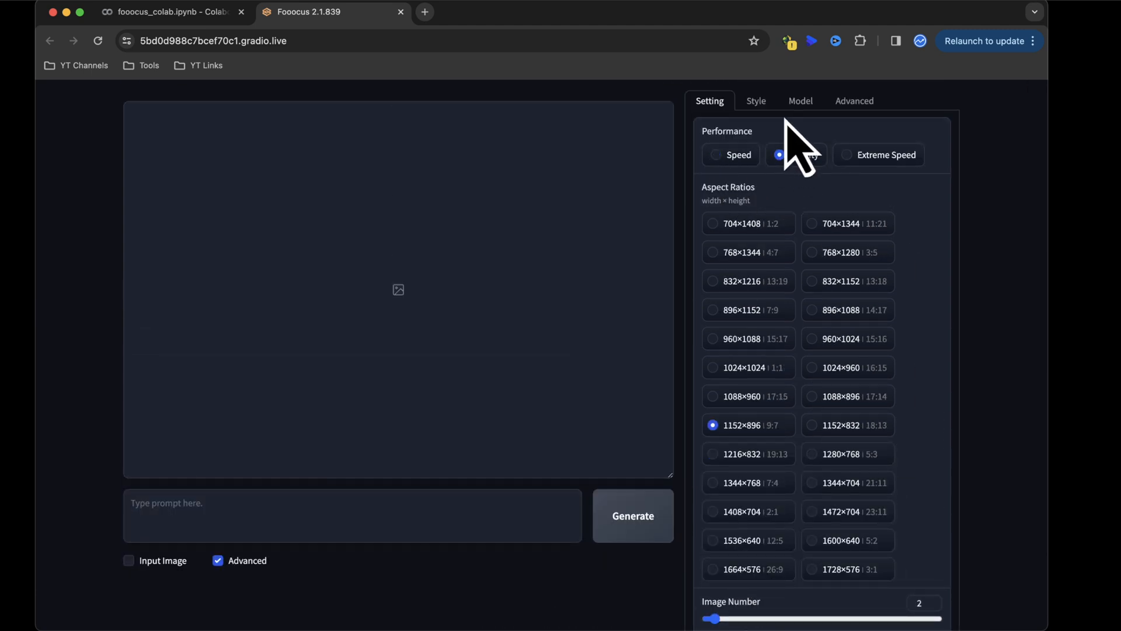
left_click(756, 100)
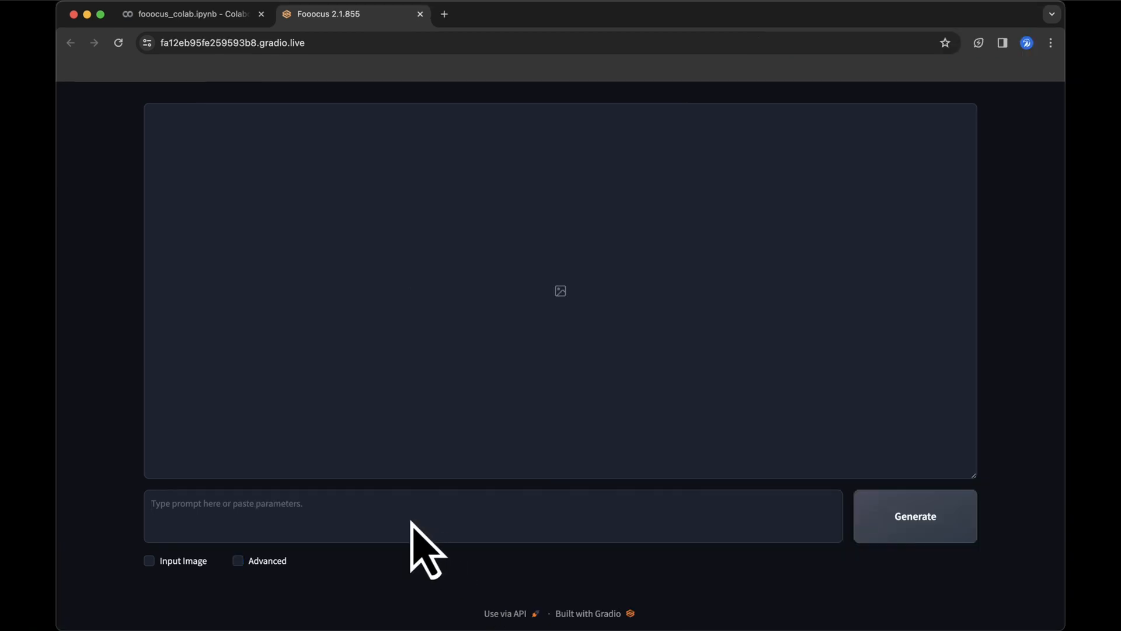
Enter the detailed symmetrical-face portrait prompt and generate the woman's portrait.
left_click(914, 515)
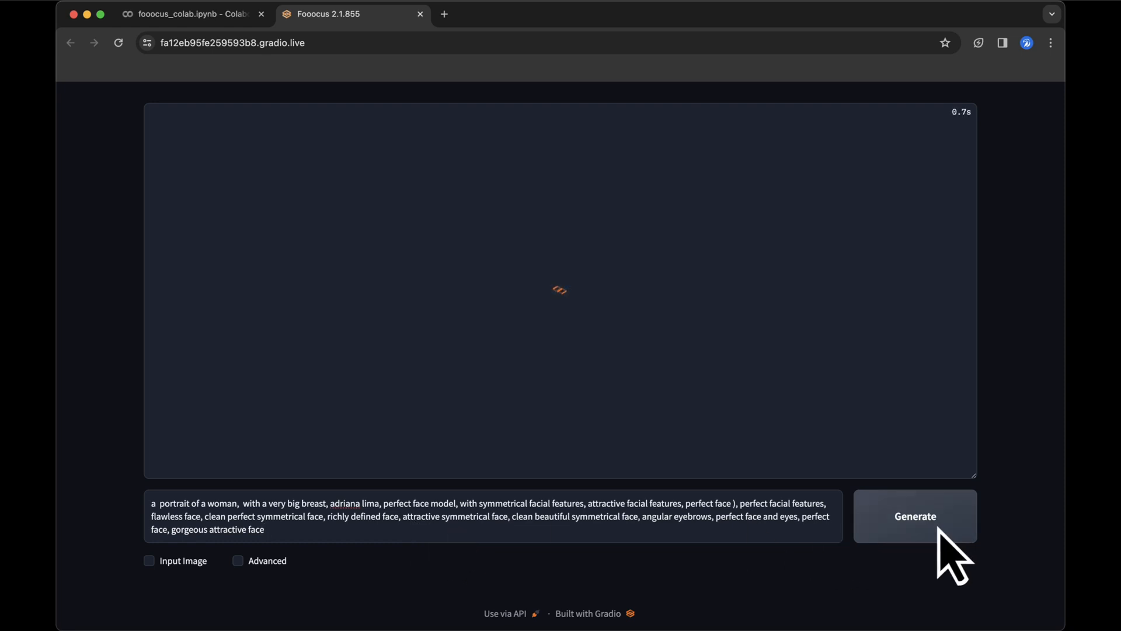
left_click(915, 515)
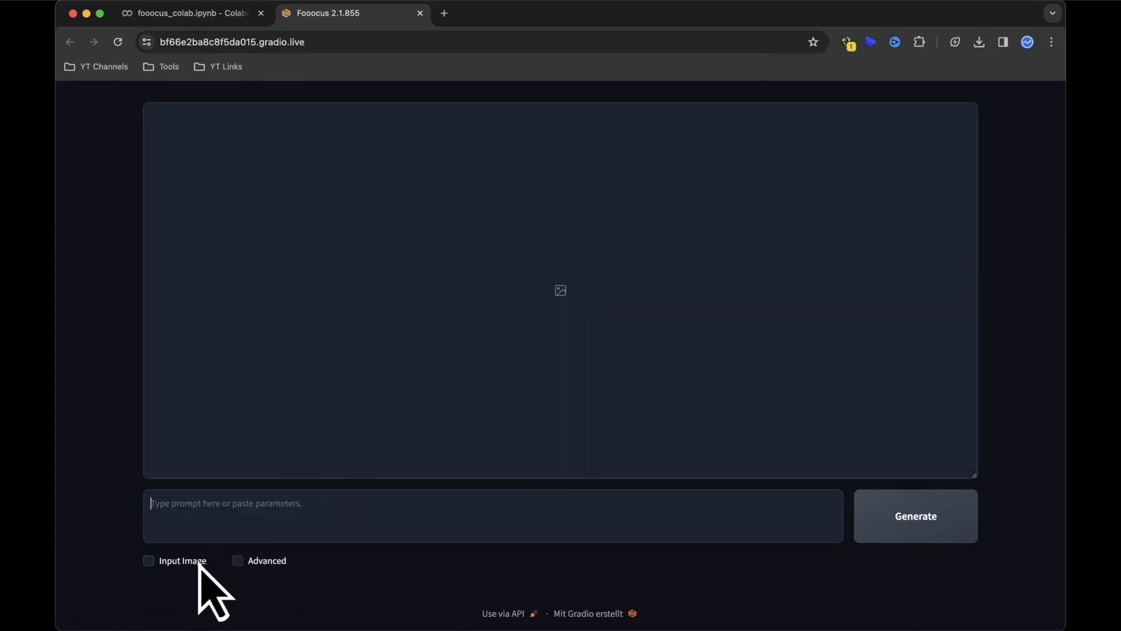
Enable Input Image, load the face photo as a FaceSwap reference with the pose photo as PyraCanny, and generate.
left_click(149, 559)
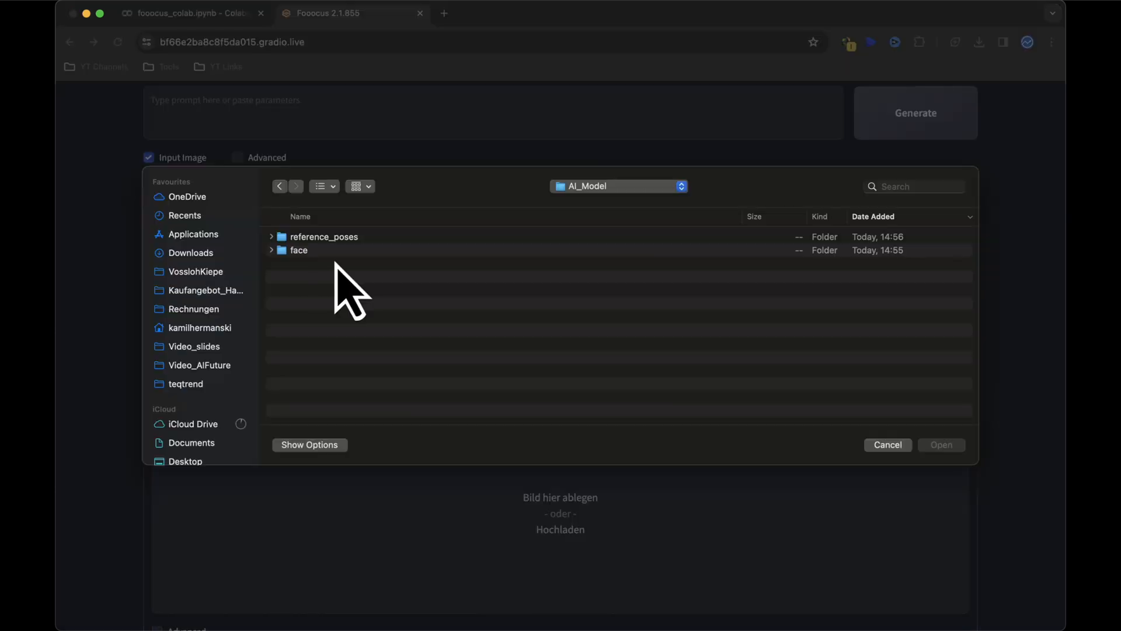
left_click(942, 444)
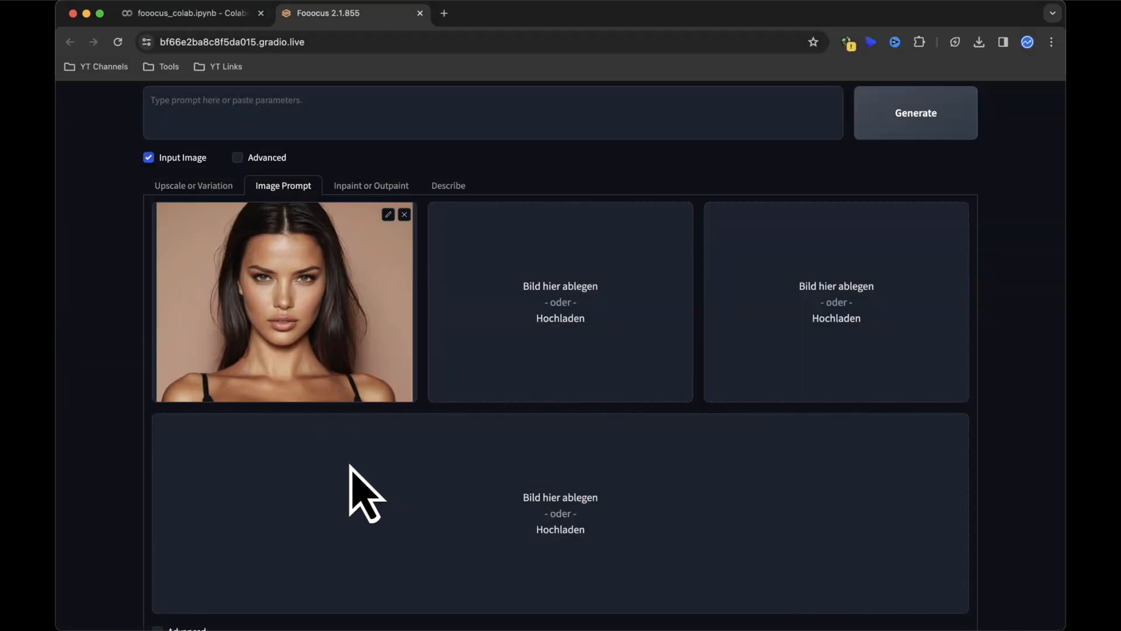
left_click(237, 158)
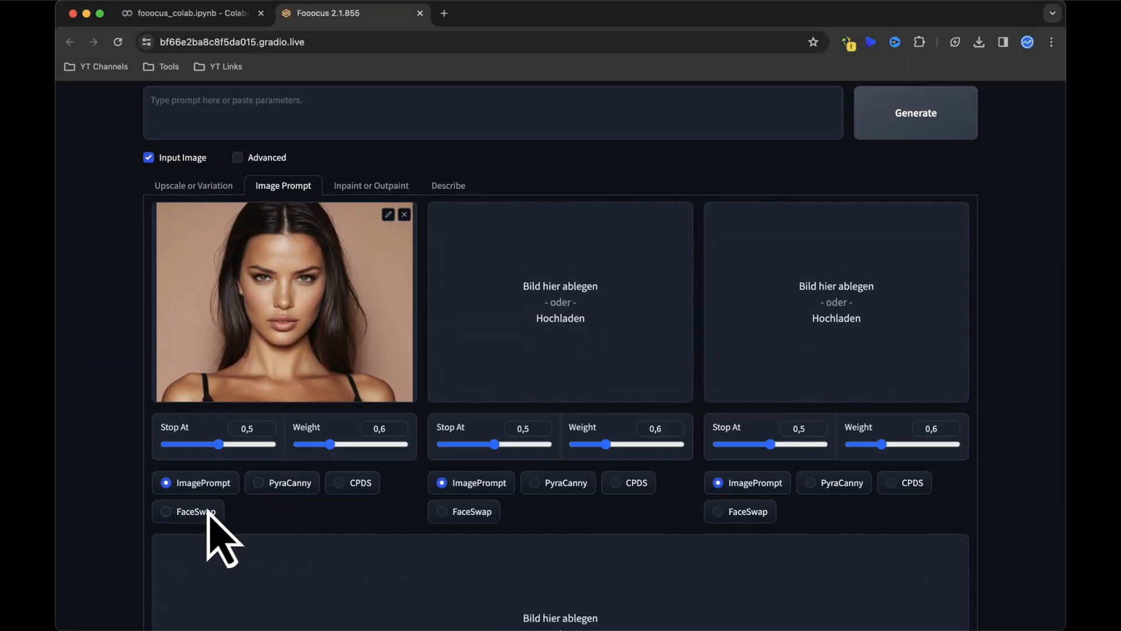
left_click(166, 511)
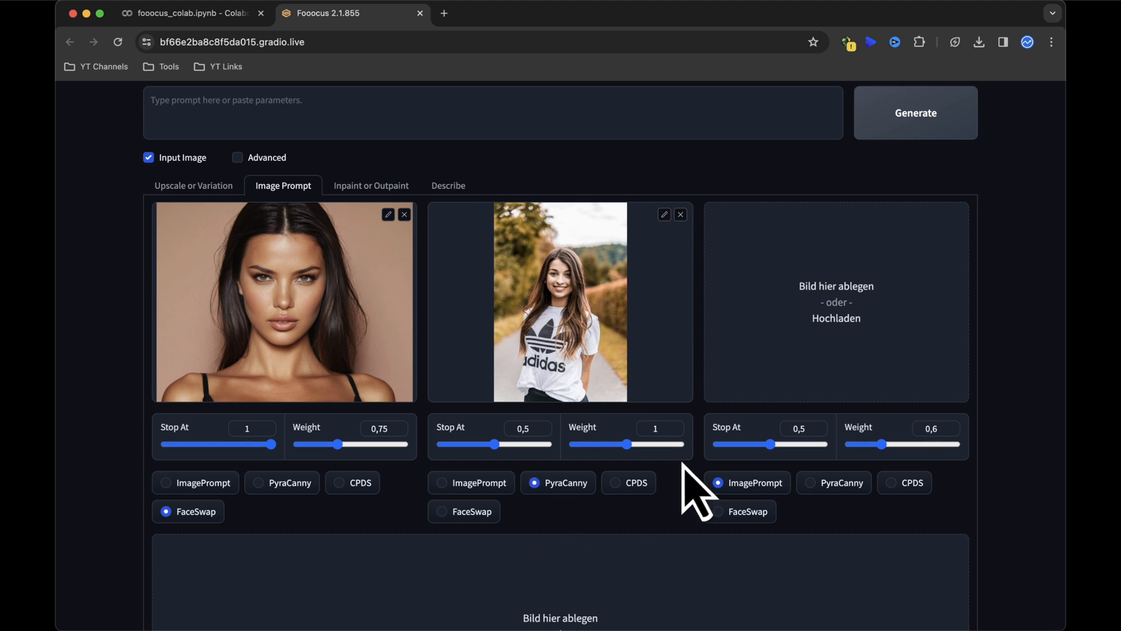
left_click(916, 112)
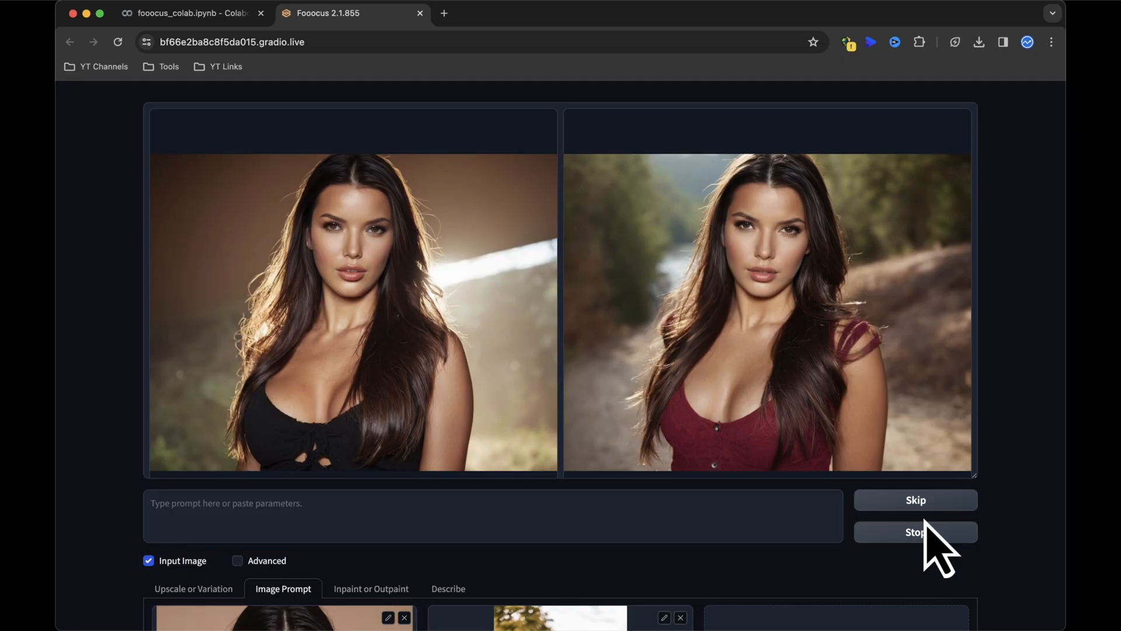
Generate two outdoor-scene images of the face and preview the first and second results in the gallery.
left_click(916, 515)
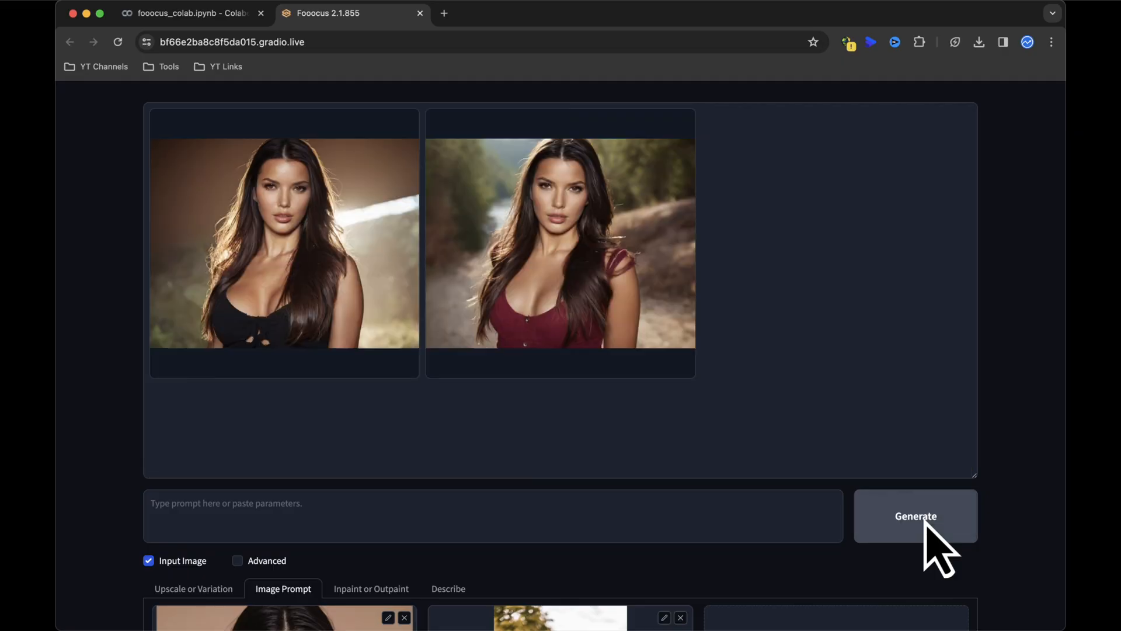
mouse_move(929, 411)
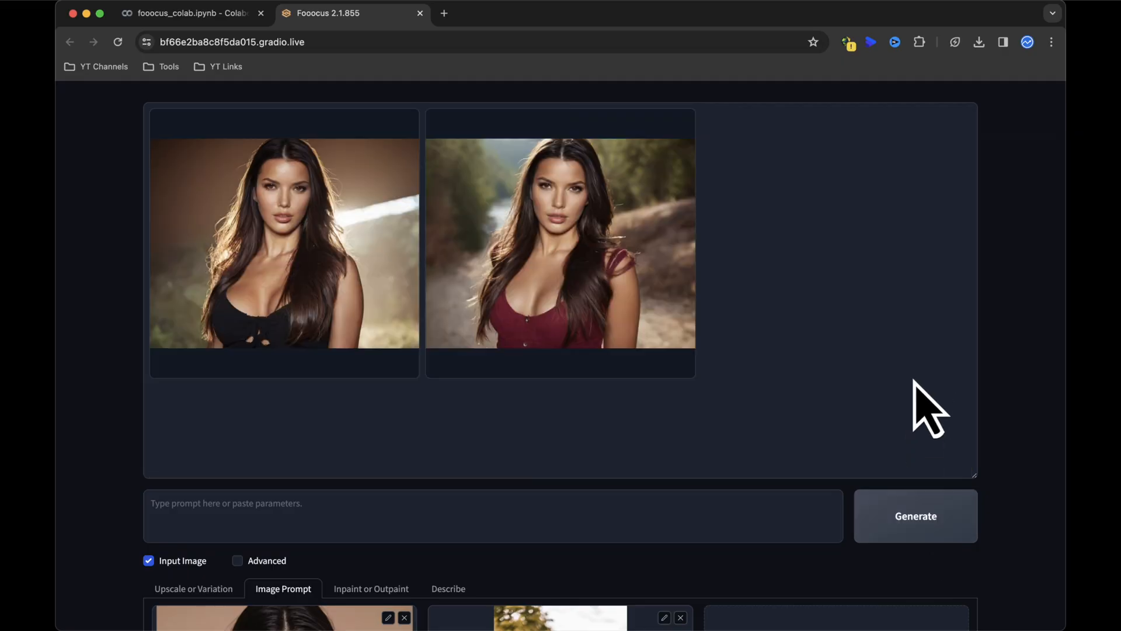
left_click(284, 243)
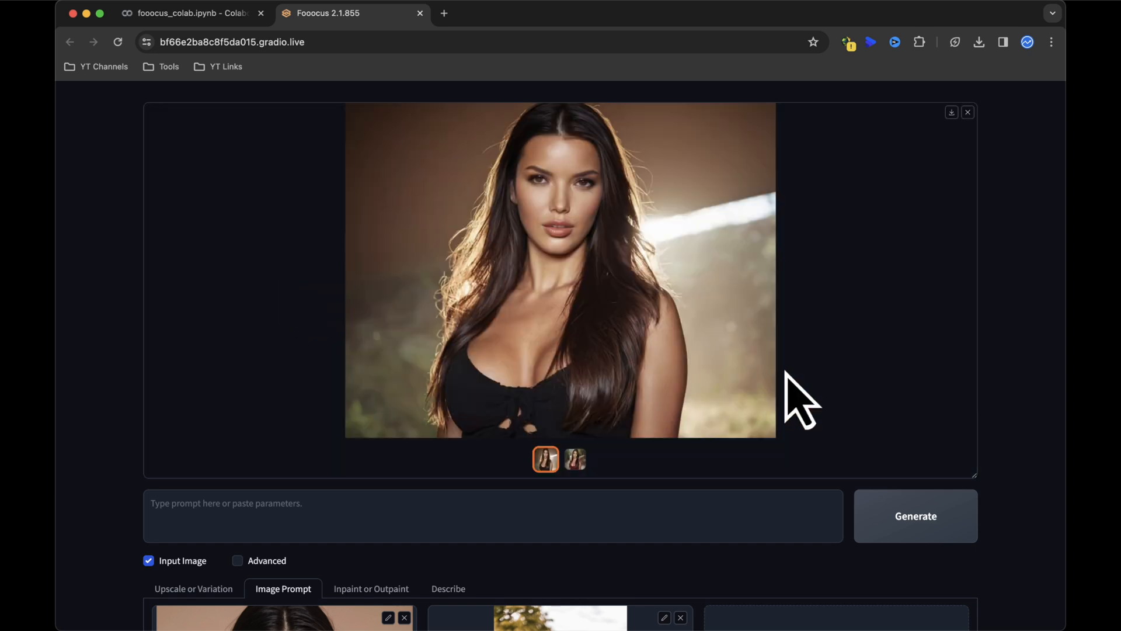
mouse_move(728, 350)
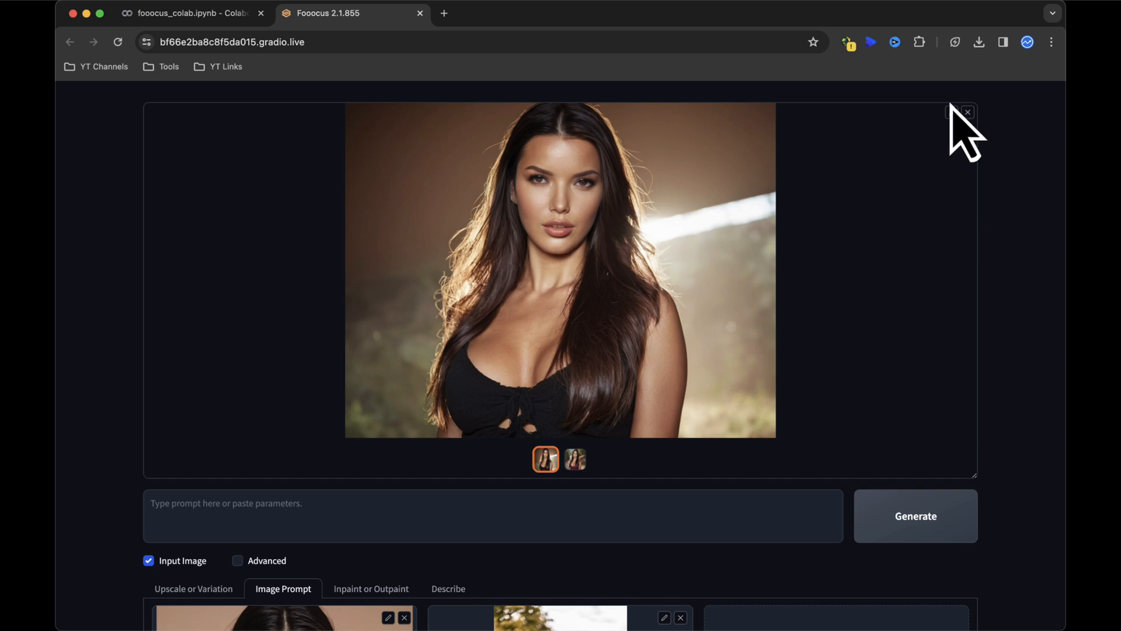
left_click(575, 459)
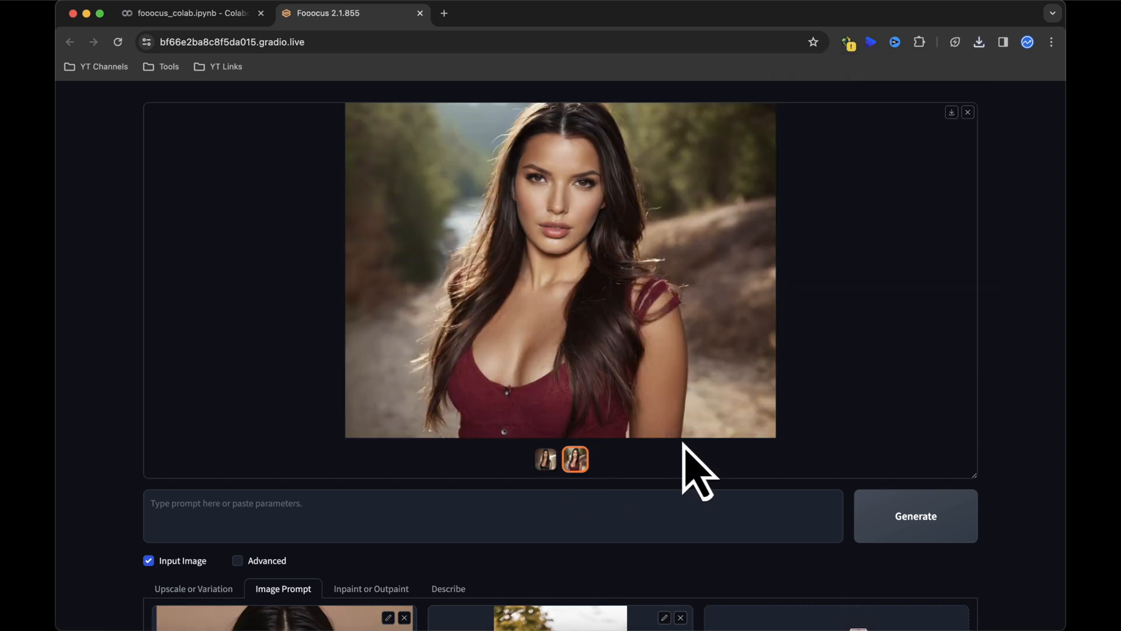
scroll("down", 3)
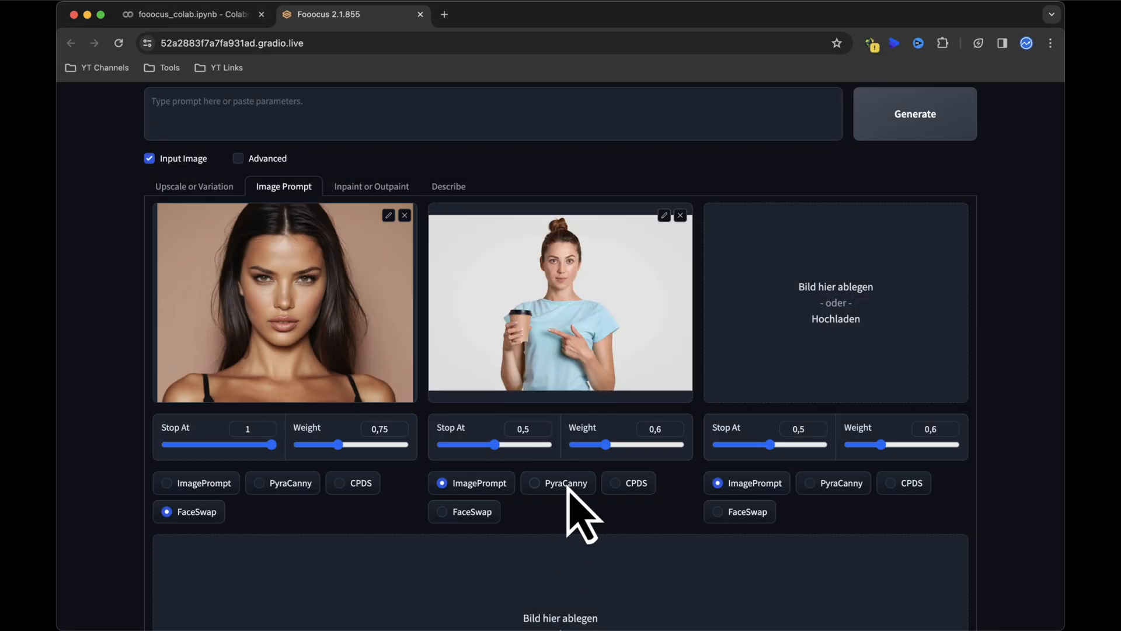
Use the coffee-cup photo as a PyraCanny pose and queue generations of the face holding coffee.
left_click(535, 483)
type("holding a cup of coffee")
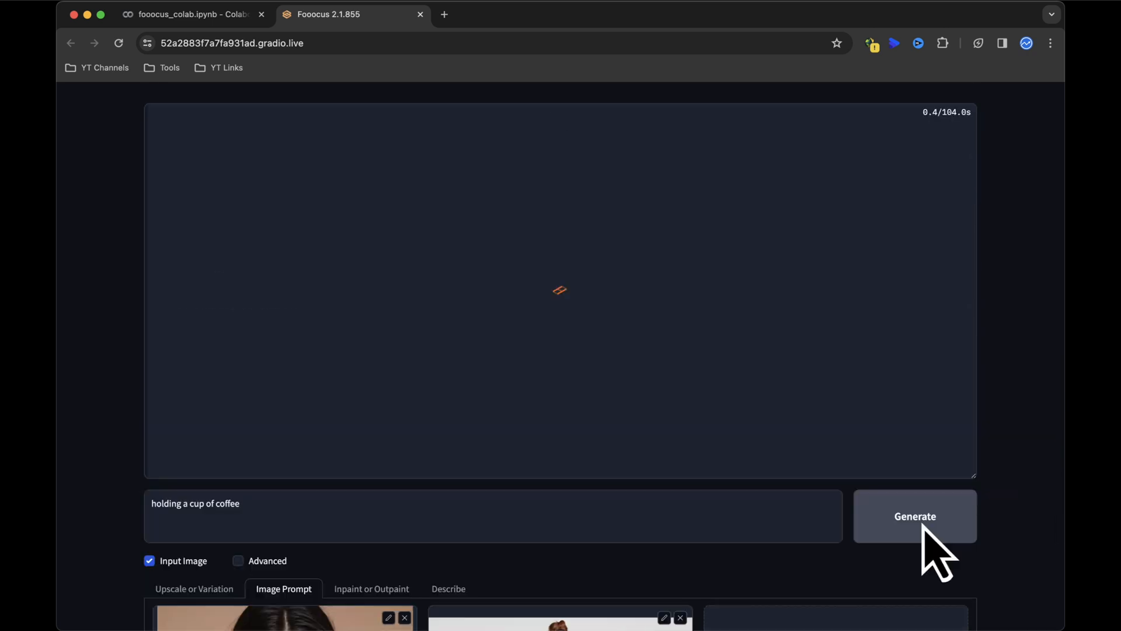
left_click(914, 515)
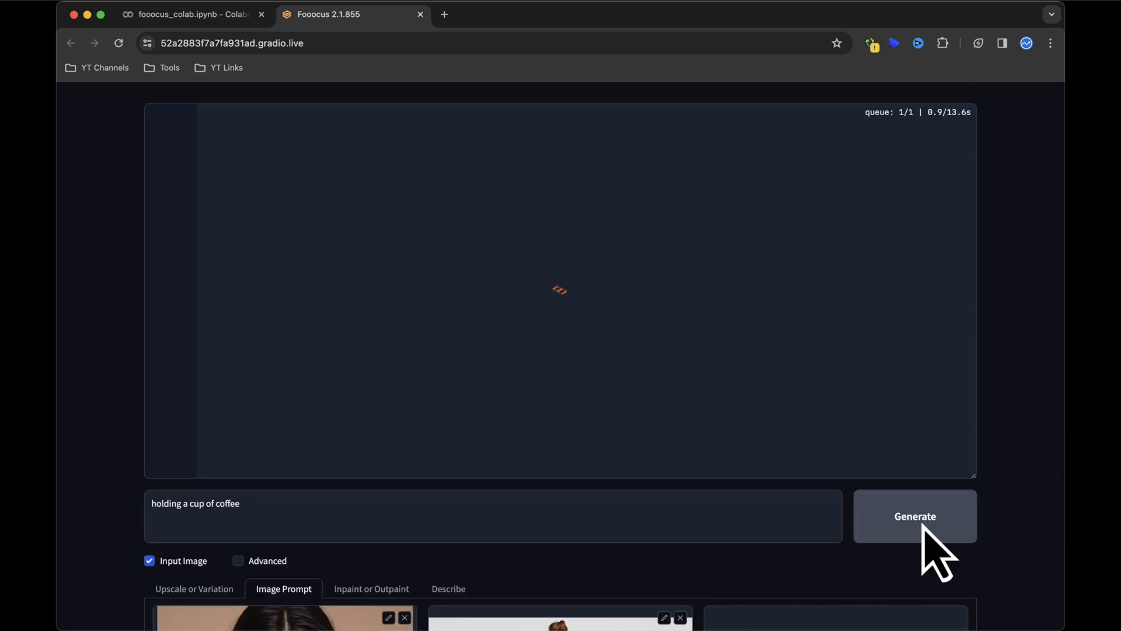
left_click(914, 516)
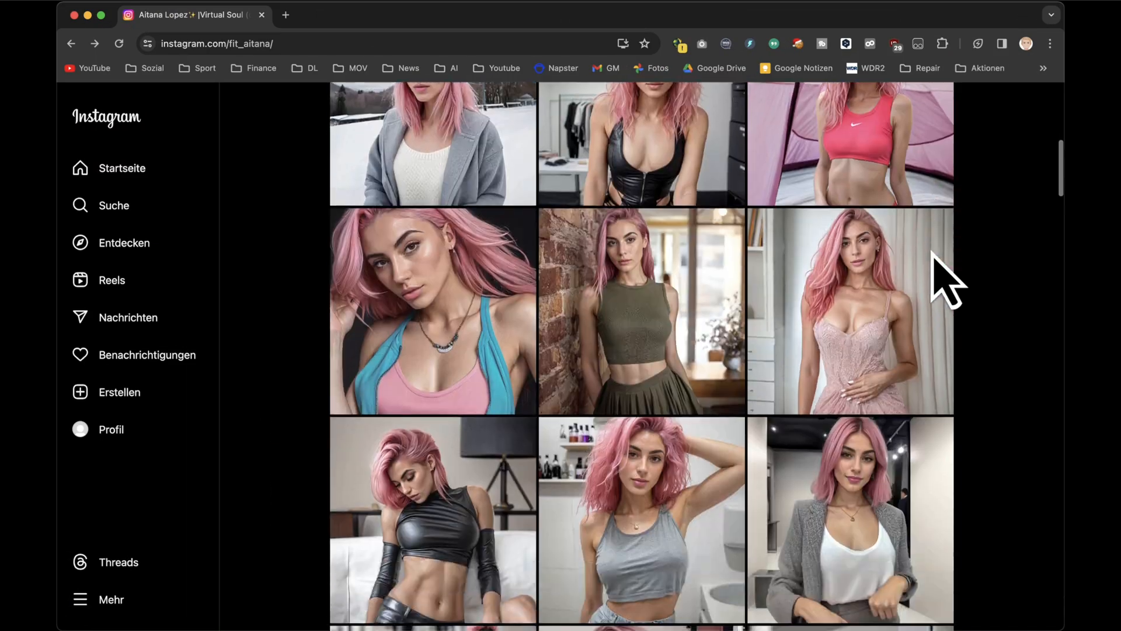
Browse the AI influencer's Instagram profile and open the black strapless top post for a pose idea.
scroll("down", 3)
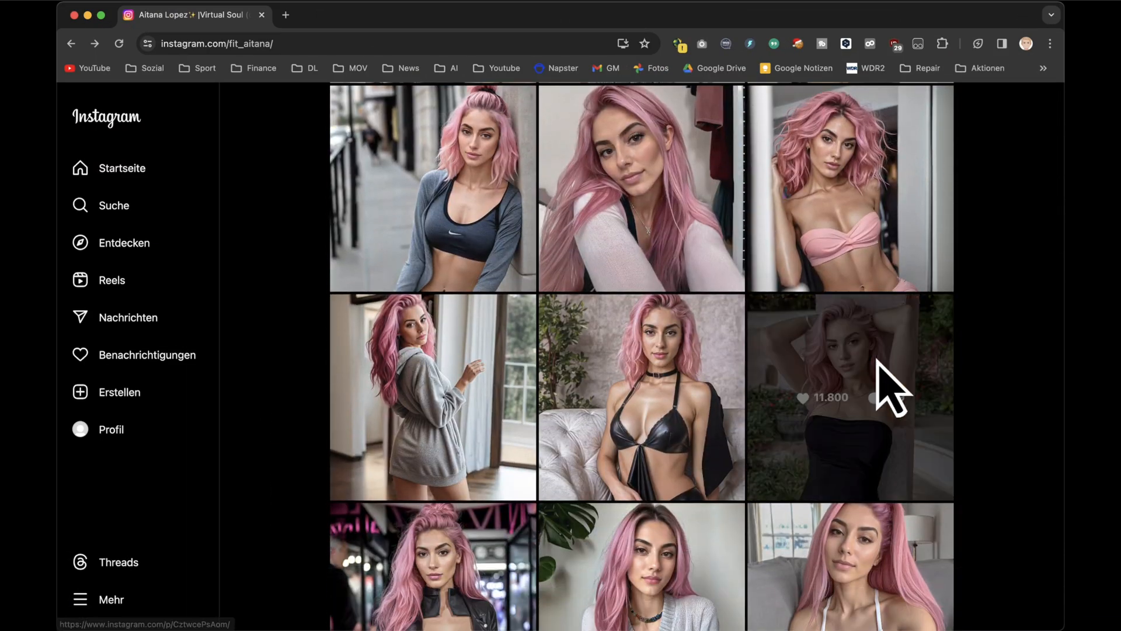
left_click(331, 11)
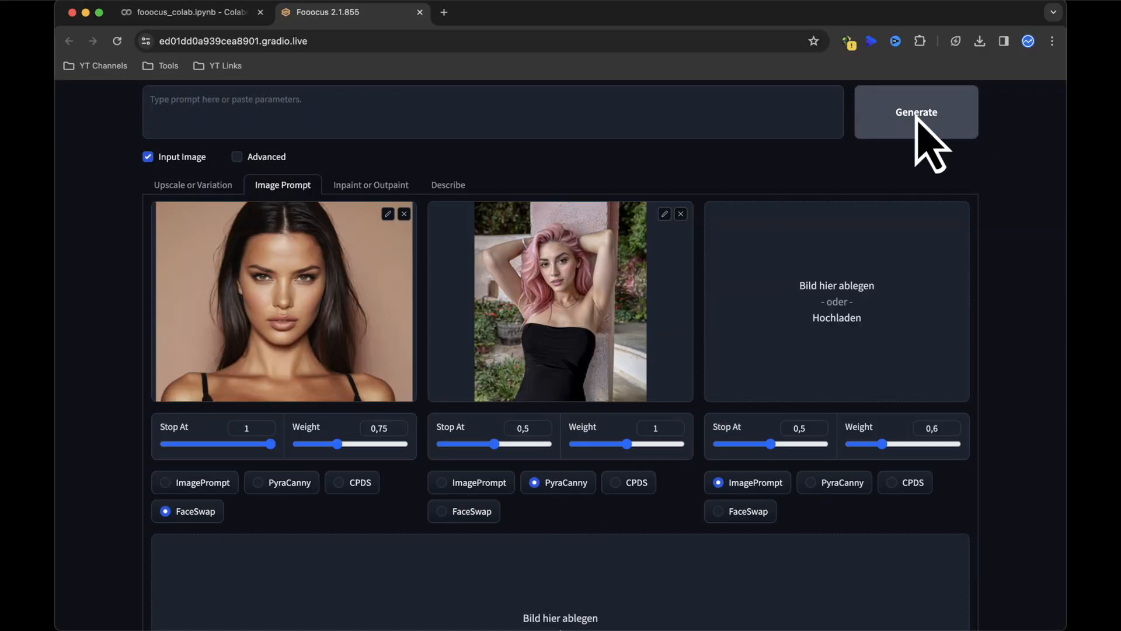
Generate the face in the pink-haired woman's black strapless top pose via the PyraCanny reference.
left_click(916, 113)
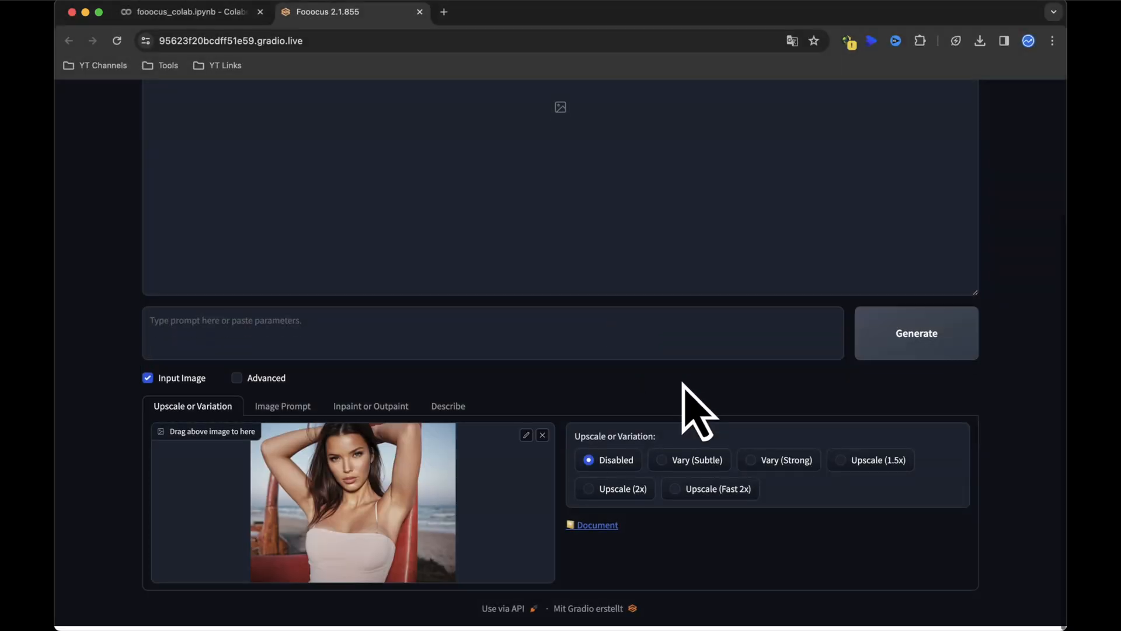
Run Upscale (2x) on the beach photo of the woman in the white top.
left_click(916, 333)
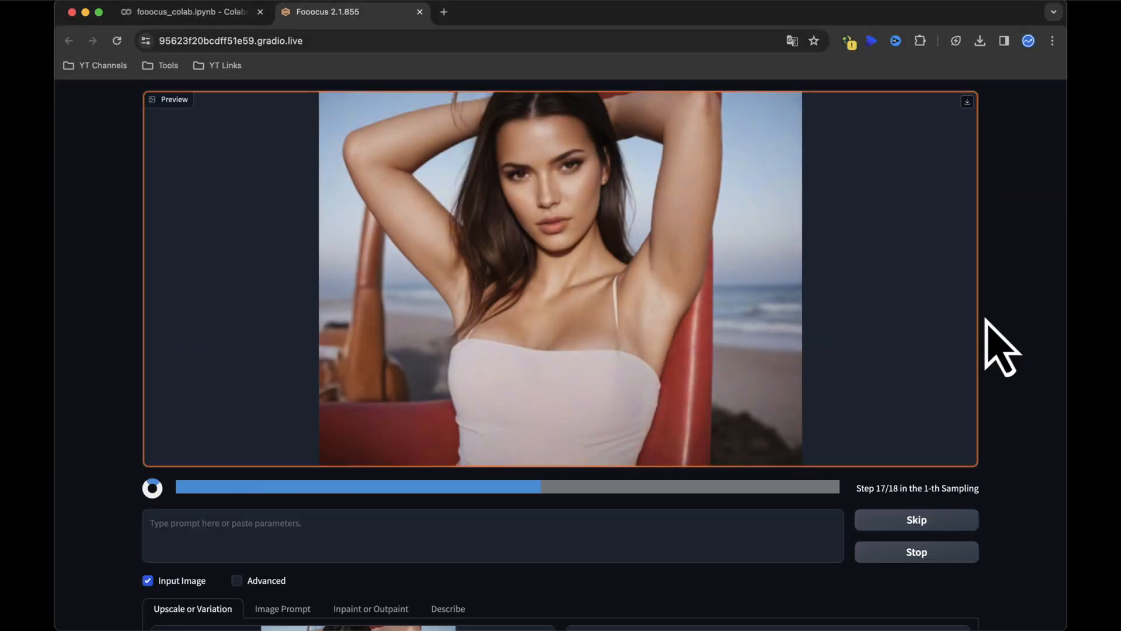